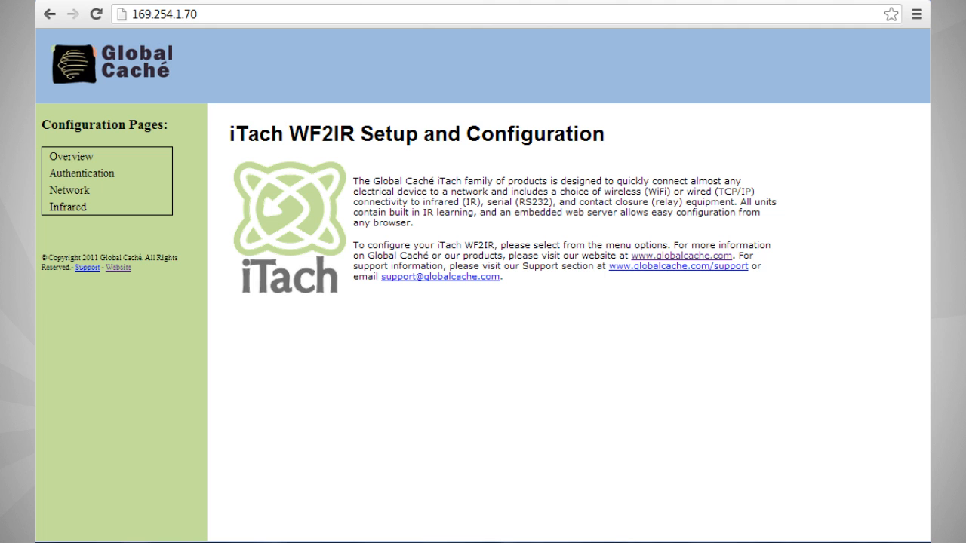
# - Go to the Network page from the Configuration Pages sidebar
pyautogui.click(70, 191)
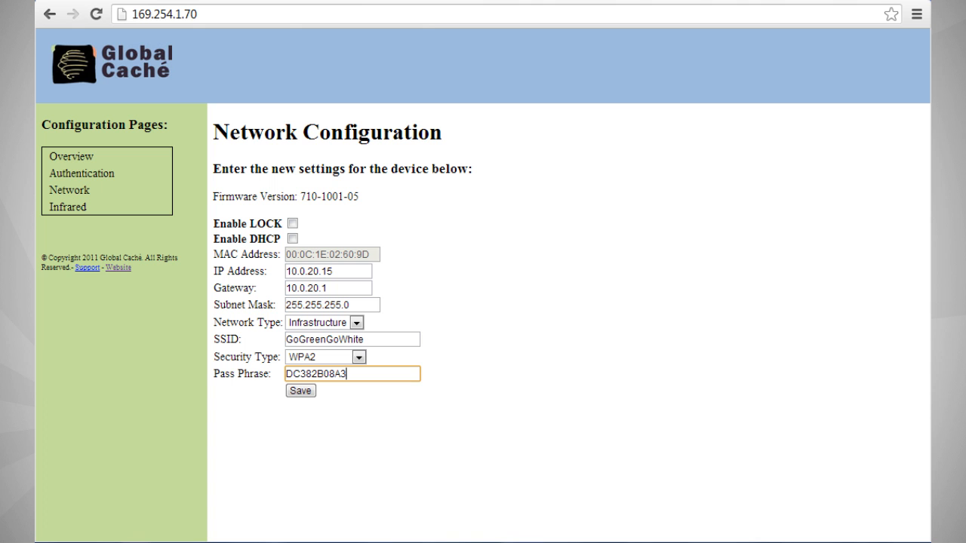
# - Save static IP 10.0.20.15, infrastructure WPA2 network GoGreenGoWhite so the device reboots
pyautogui.click(299, 391)
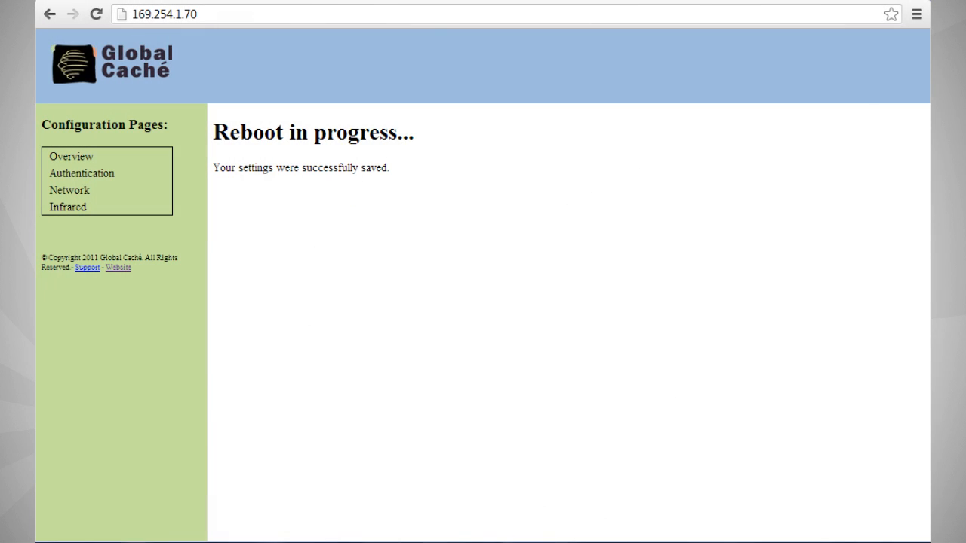